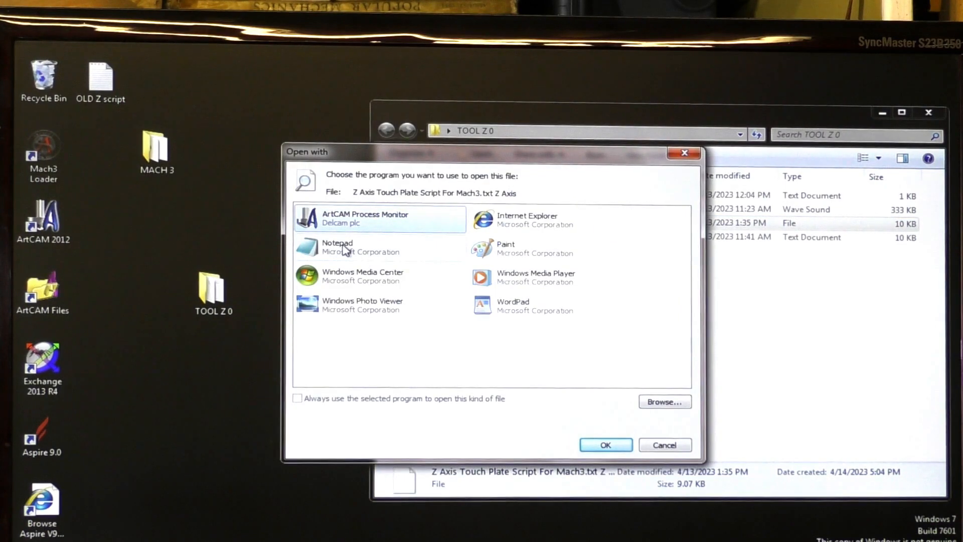
Open the Z Axis Touch Plate Script file with Notepad from the Open with dialog
click(362, 247)
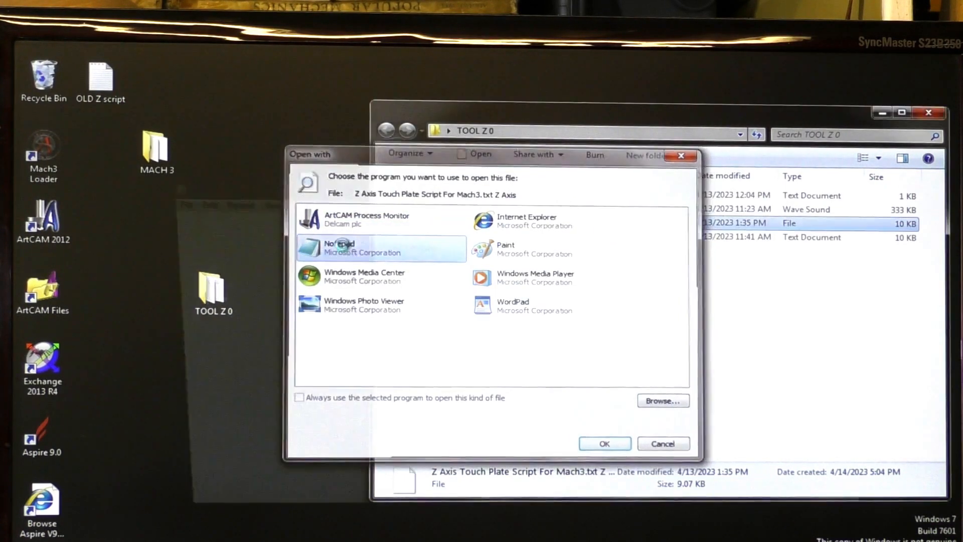
click(603, 442)
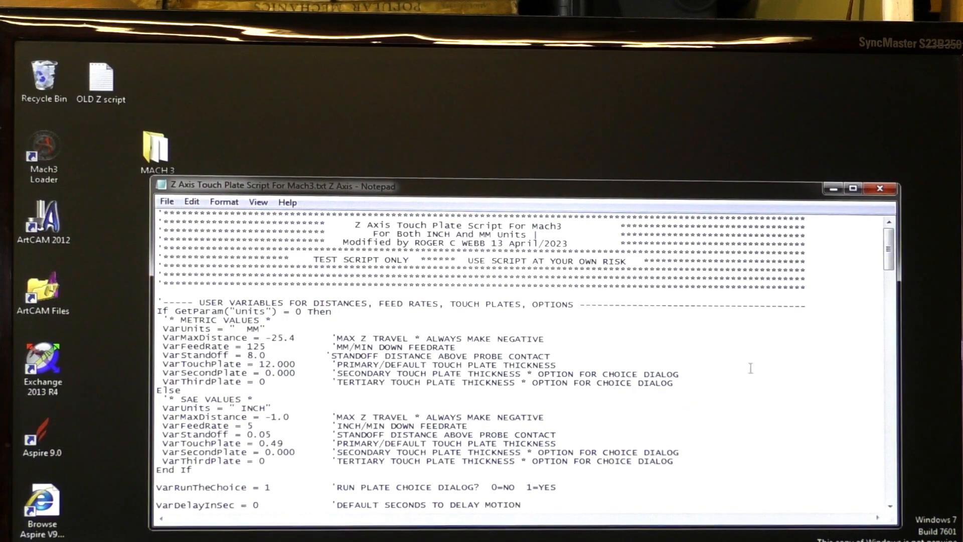
scroll(down, 3)
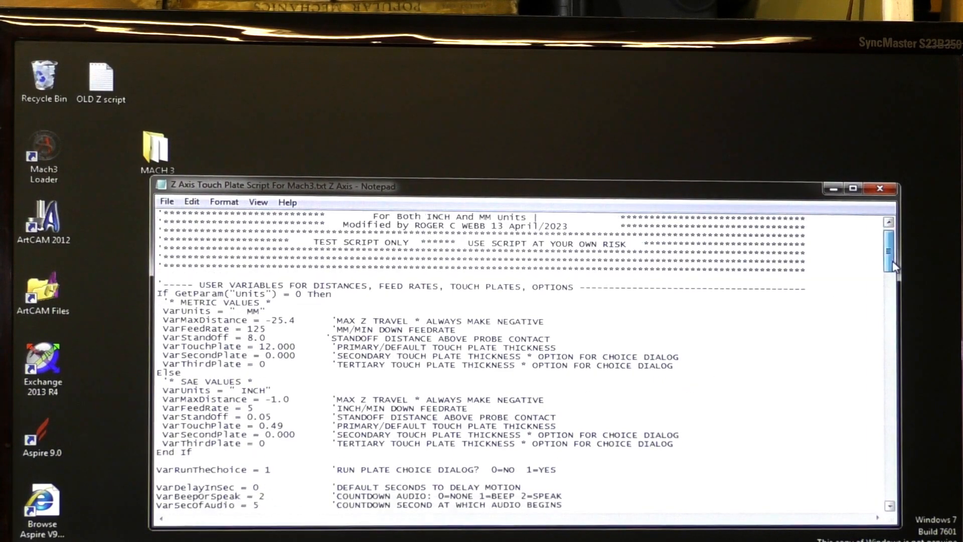
scroll(down, 3)
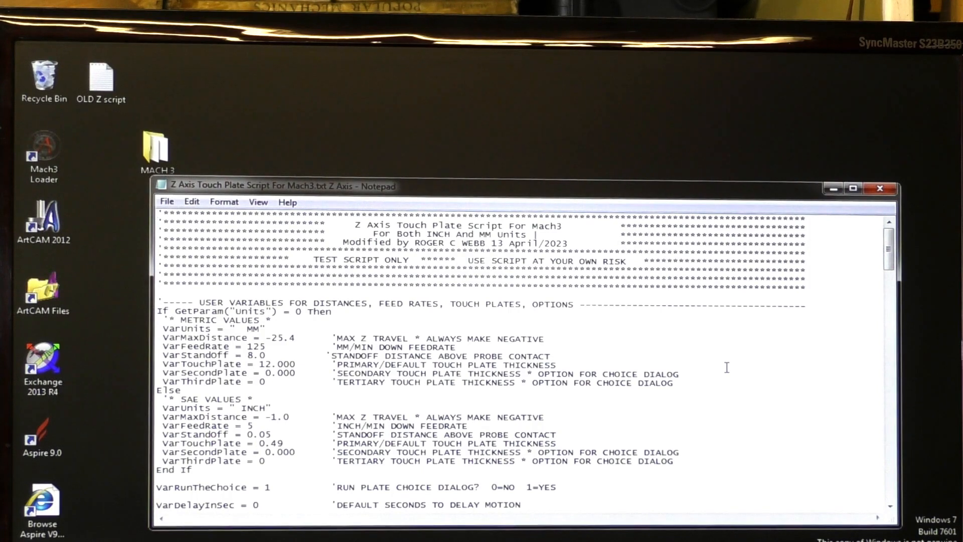
mouse_move(631, 326)
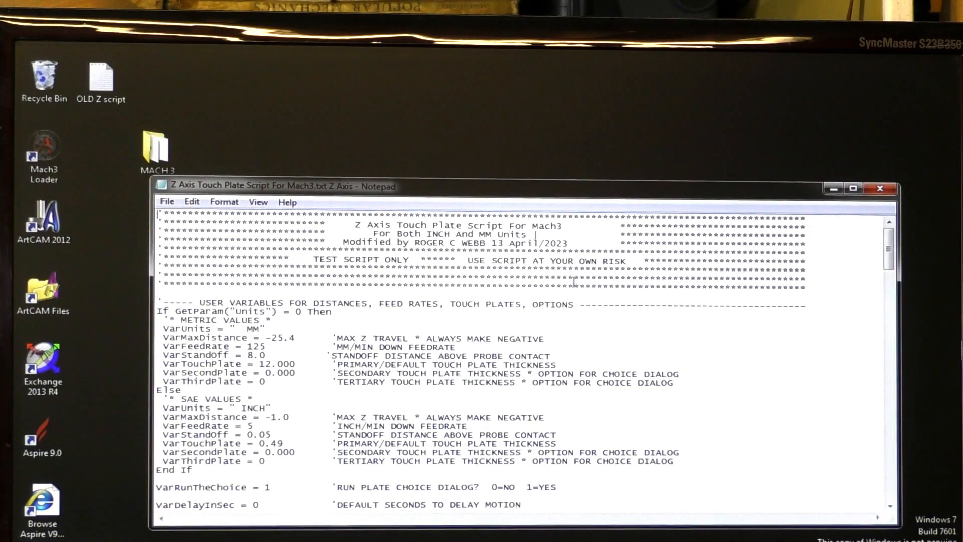
Select all of the touch plate script text in Notepad and copy it
right_click(574, 282)
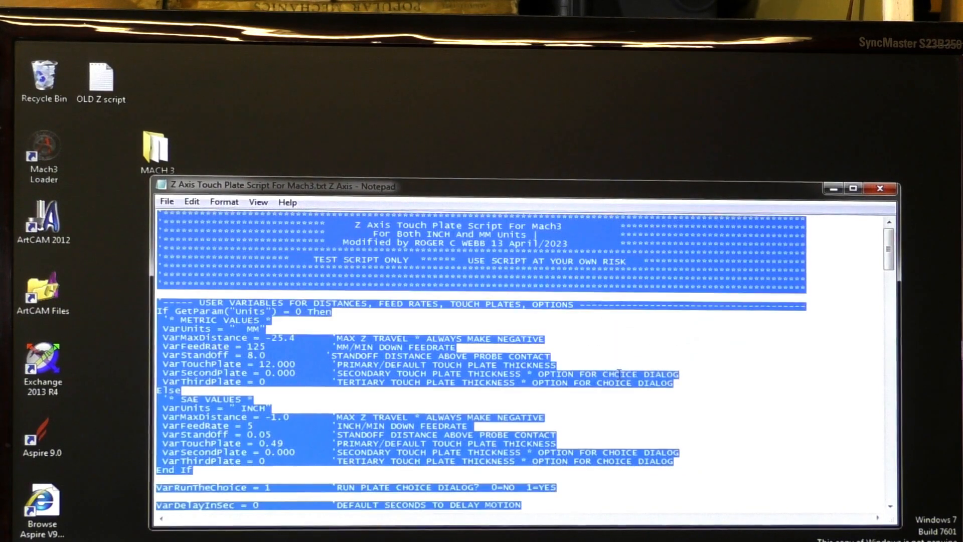
right_click(617, 352)
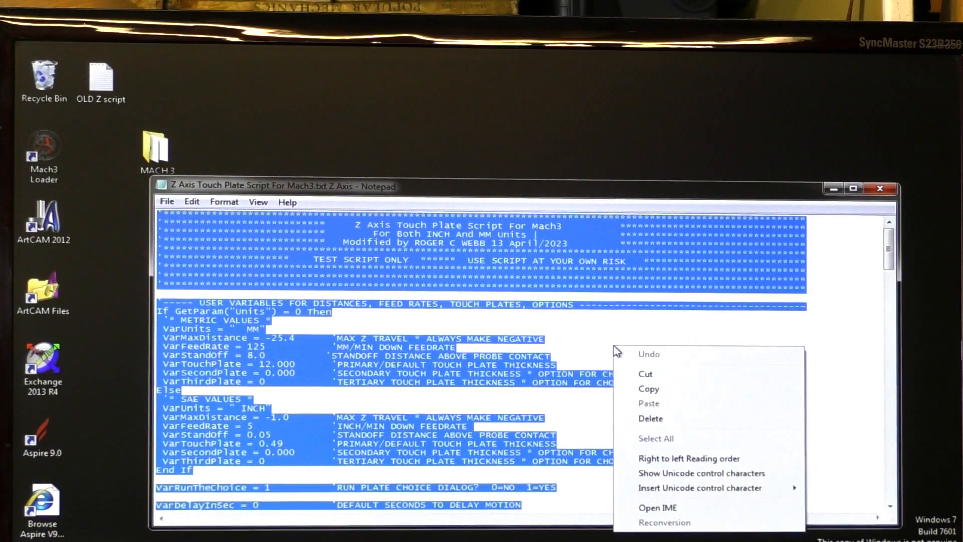
mouse_move(652, 396)
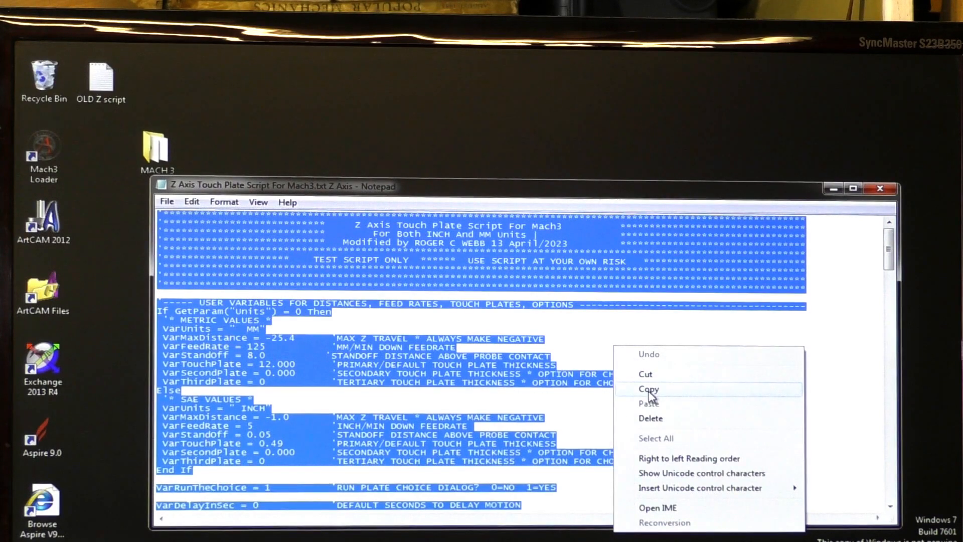
click(649, 388)
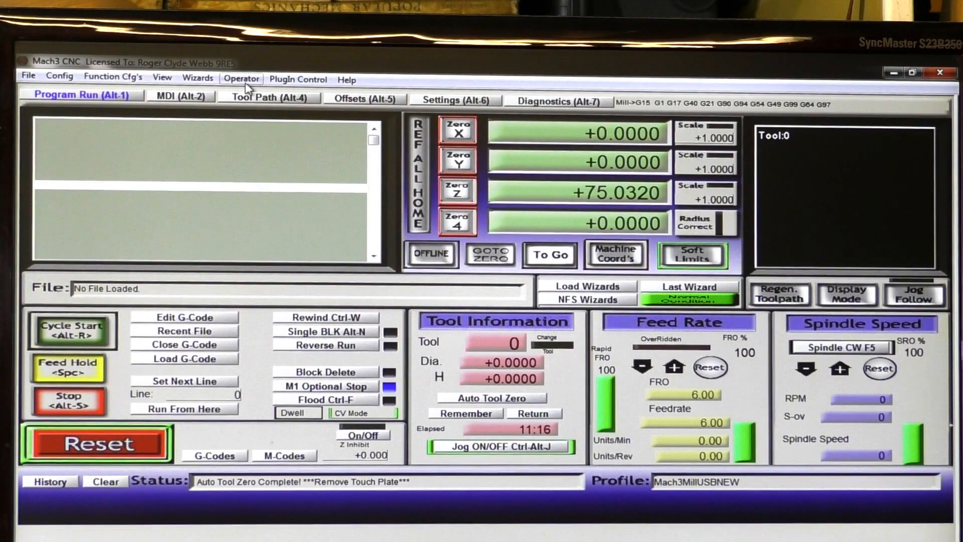
Choose Operator > Edit Button Script to edit a screen button's script
click(241, 79)
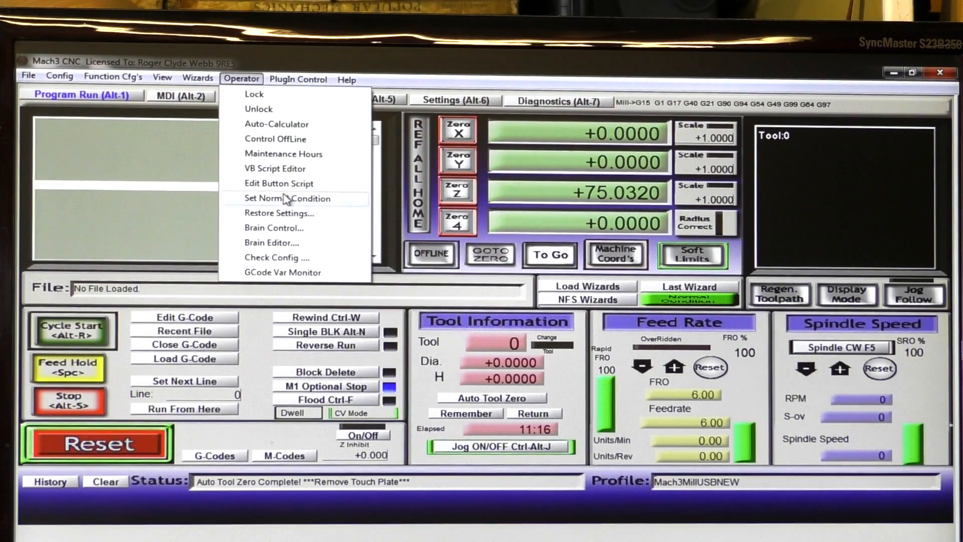
mouse_move(279, 183)
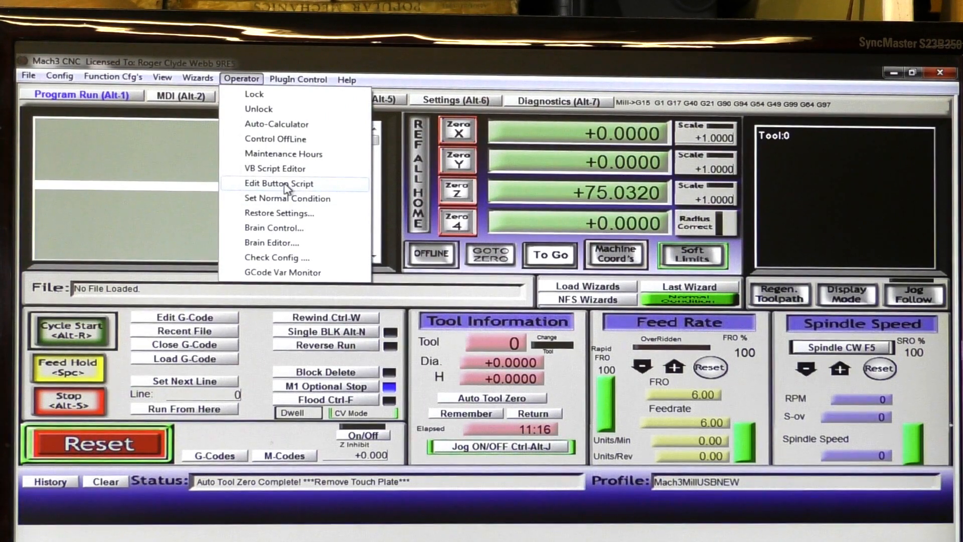
click(289, 189)
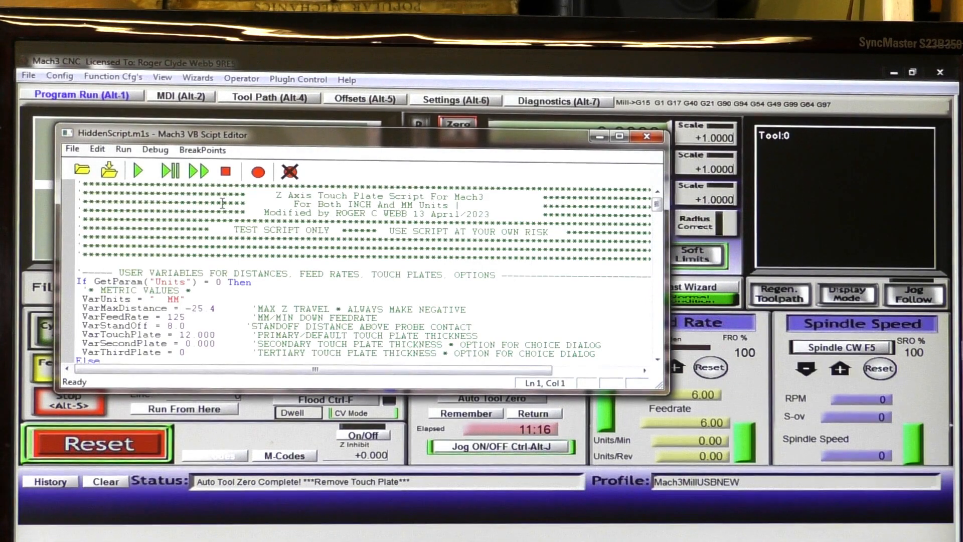
mouse_move(283, 263)
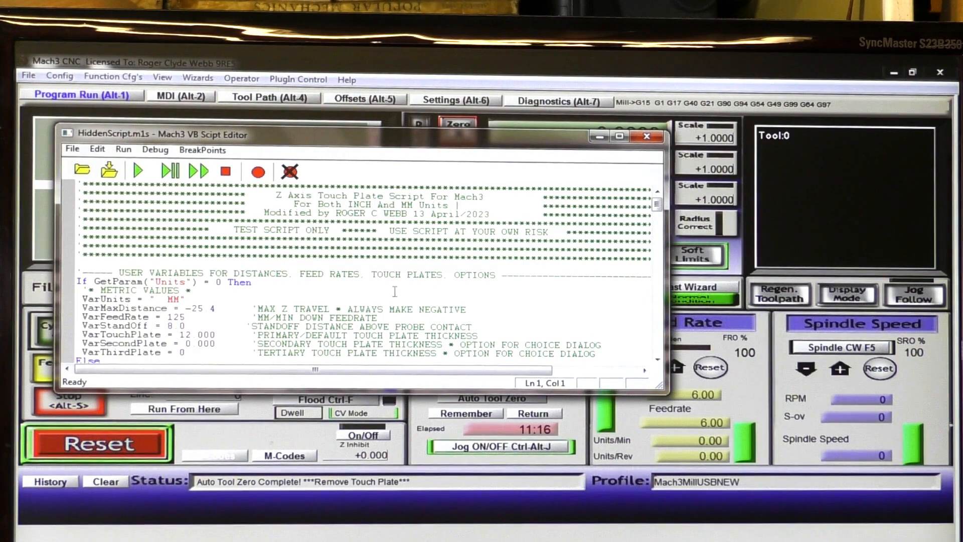
mouse_move(607, 186)
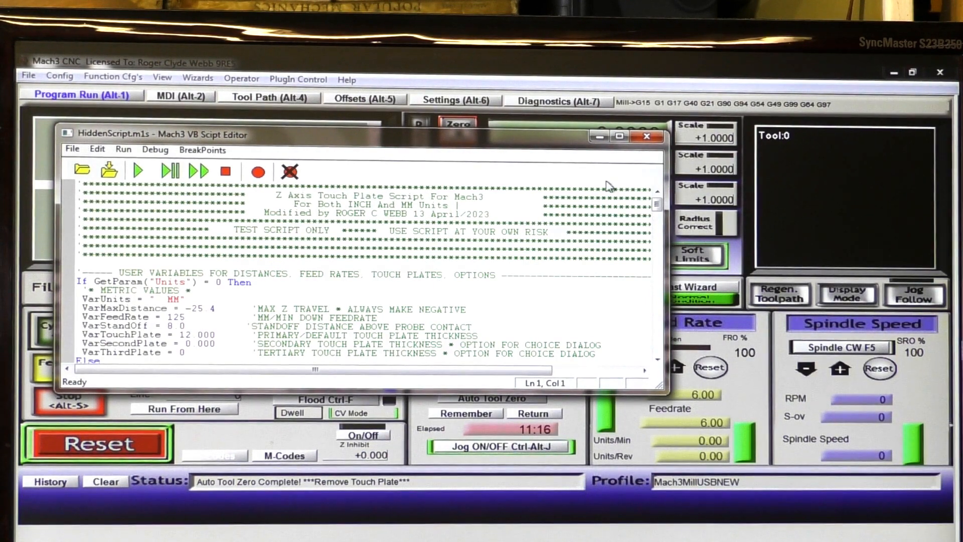
Close the VB Script Editor holding the pasted touch plate script, keeping changes
click(646, 136)
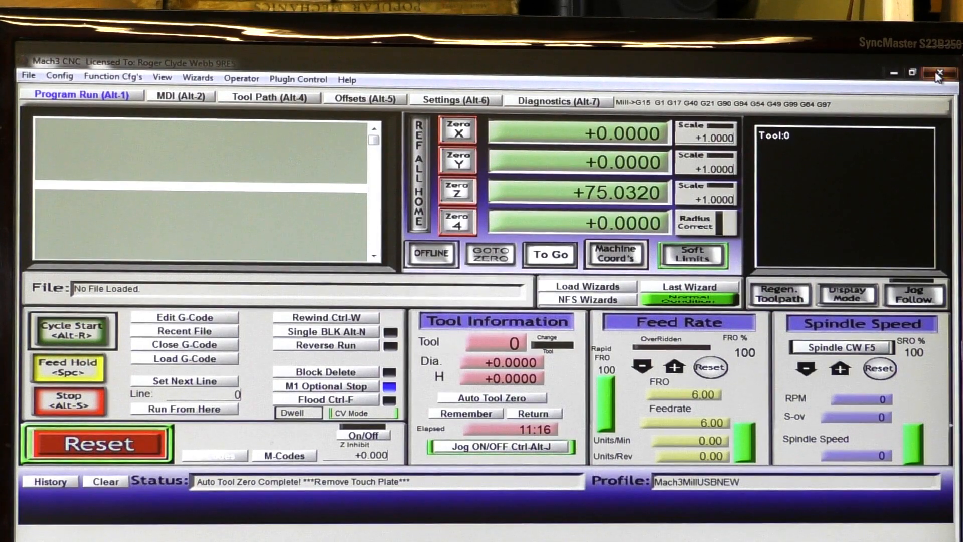
Exit Mach3, confirming End Session and saving fixture changes
click(939, 71)
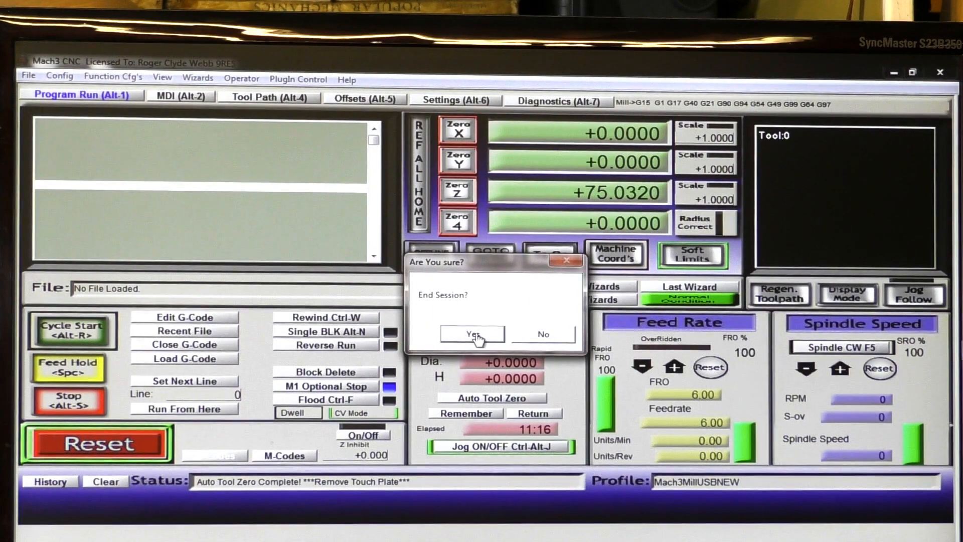
click(473, 334)
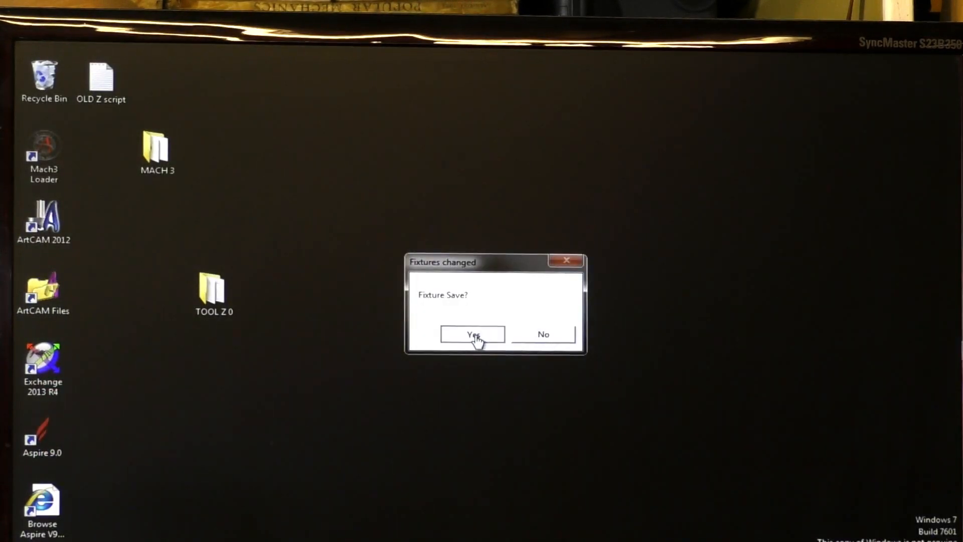
click(472, 334)
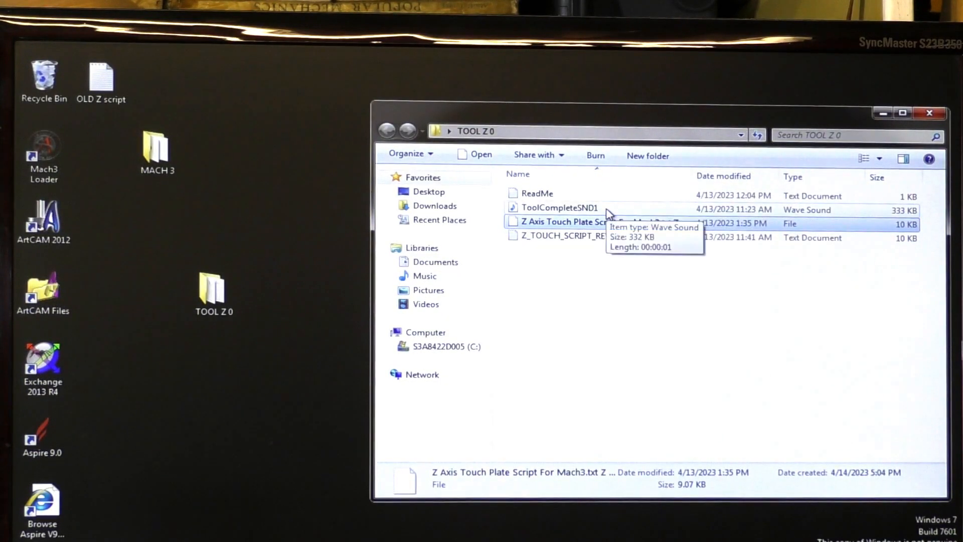
Right-click the ToolCompleteSND1 sound file, then browse to C:\Mach3
click(558, 207)
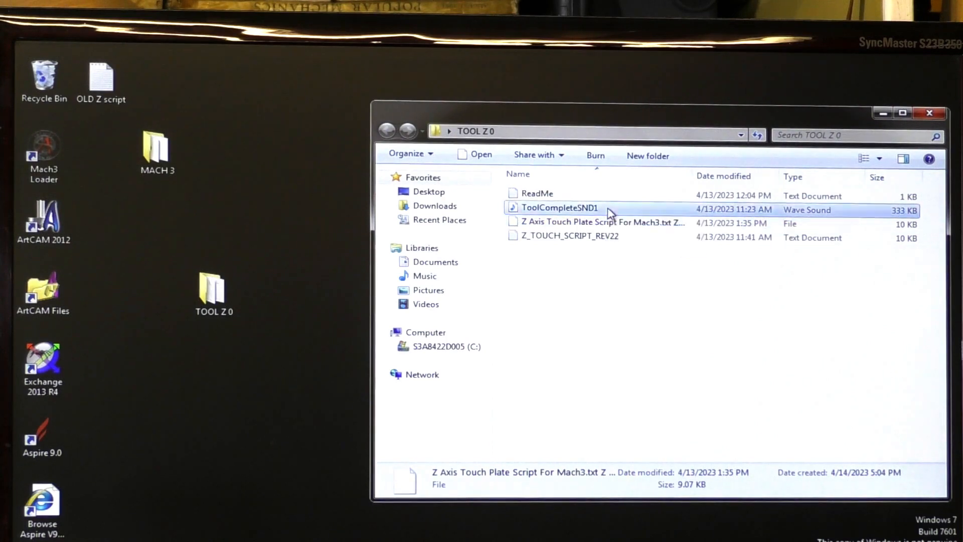
right_click(559, 207)
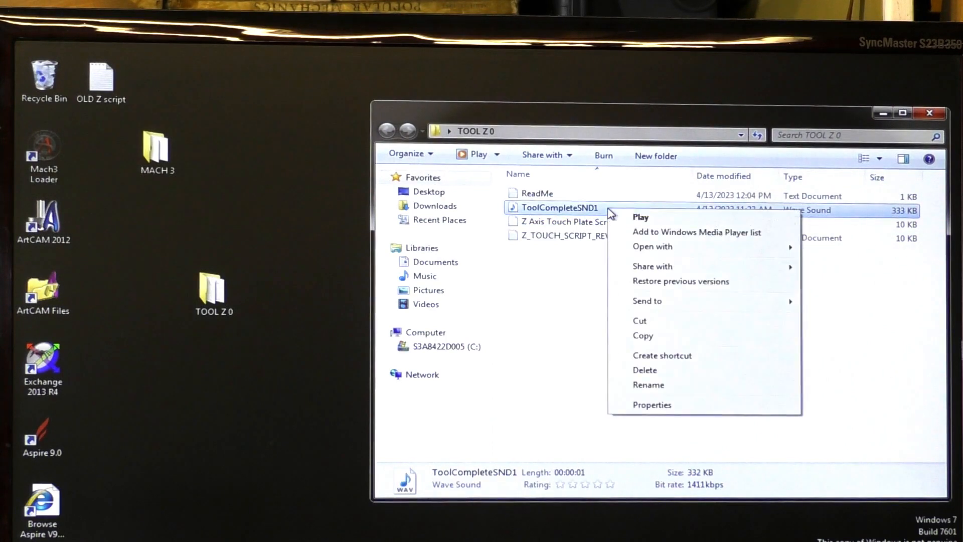
mouse_move(668, 342)
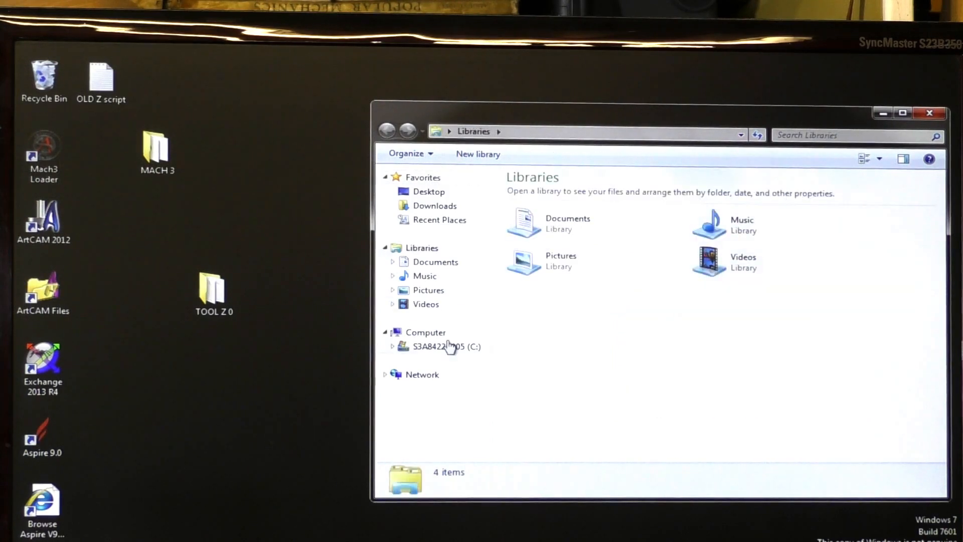
click(445, 346)
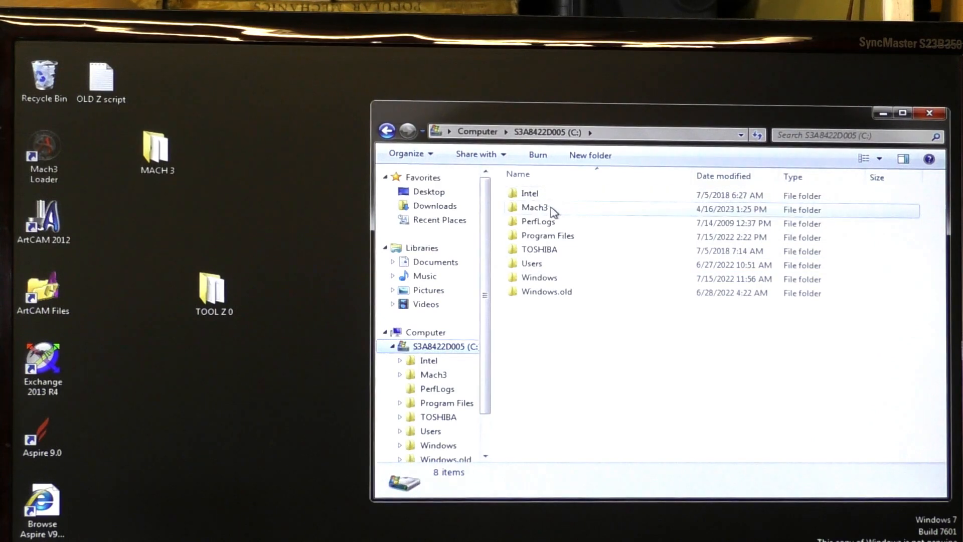
mouse_move(534, 207)
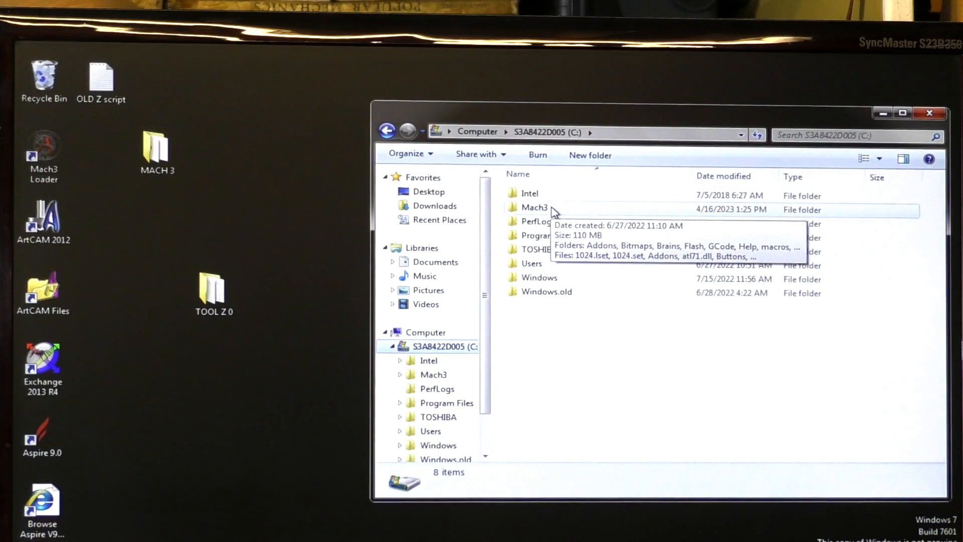
click(534, 207)
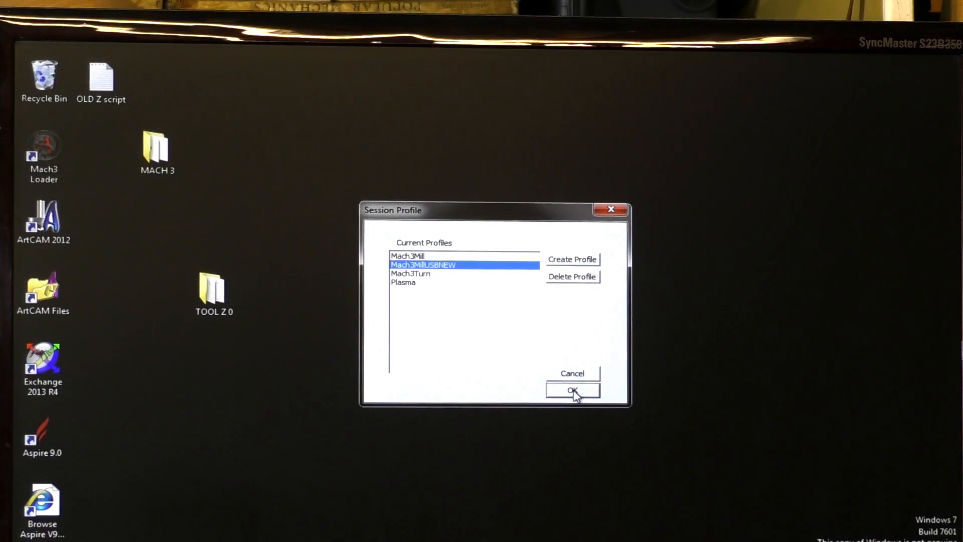
Launch the Mach3MillUSBNEW profile and close the HiddenScript.m1s editor, answering the save prompt
click(572, 391)
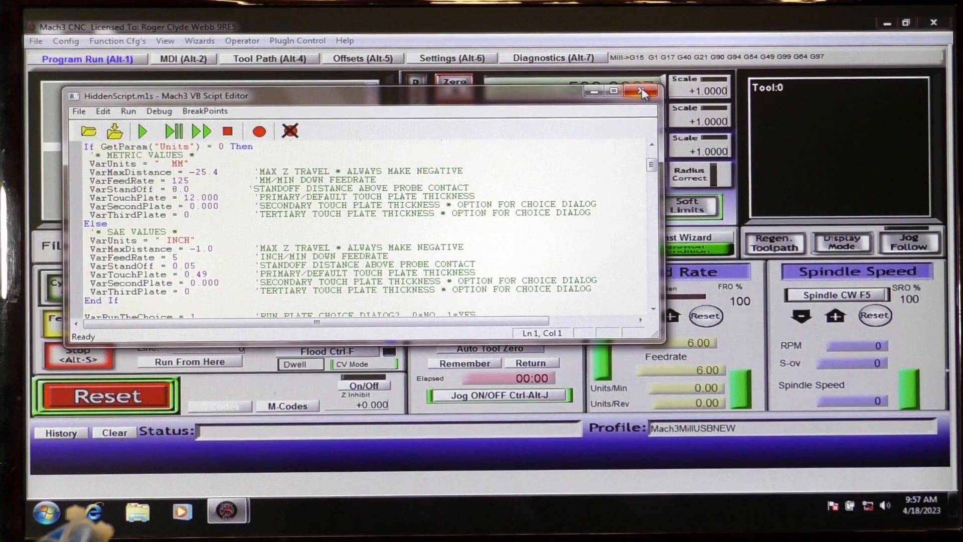
click(642, 91)
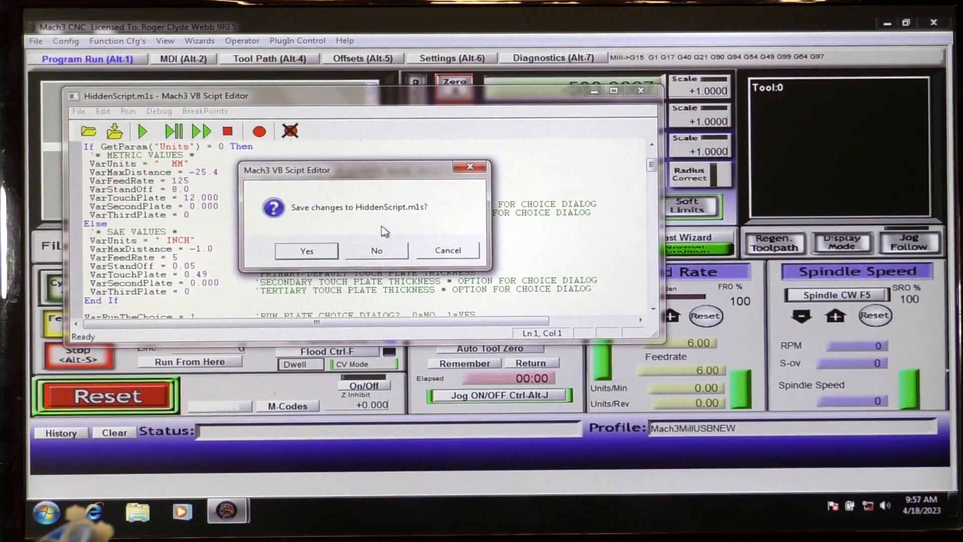
click(375, 250)
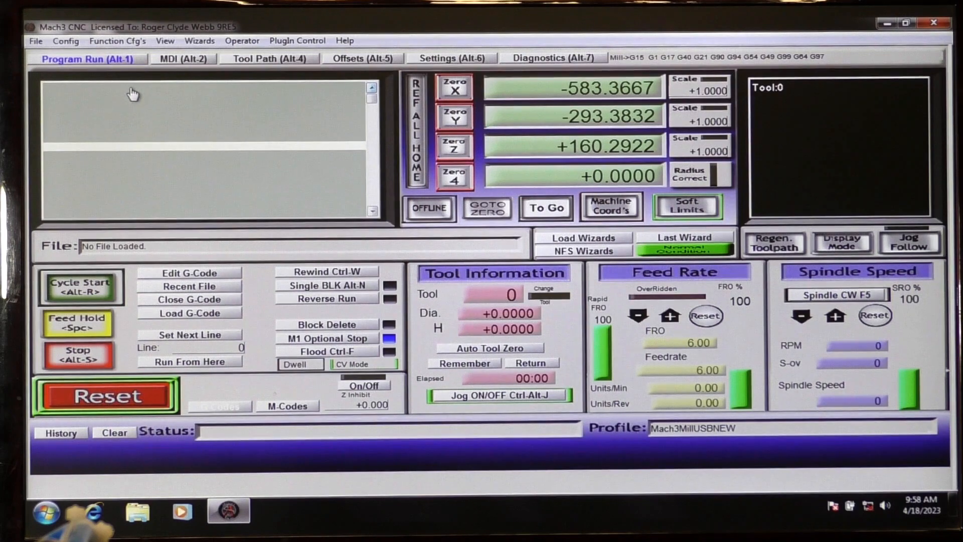
click(65, 41)
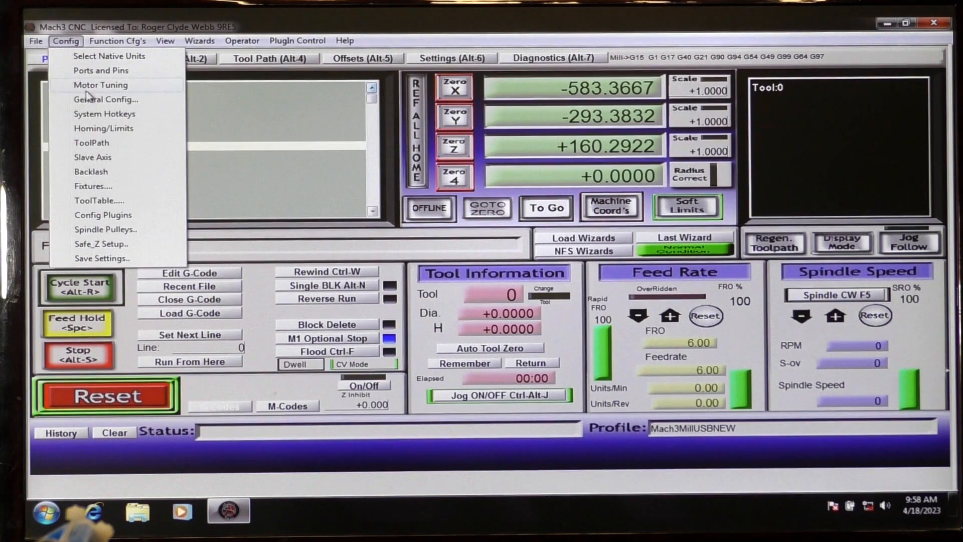
click(105, 99)
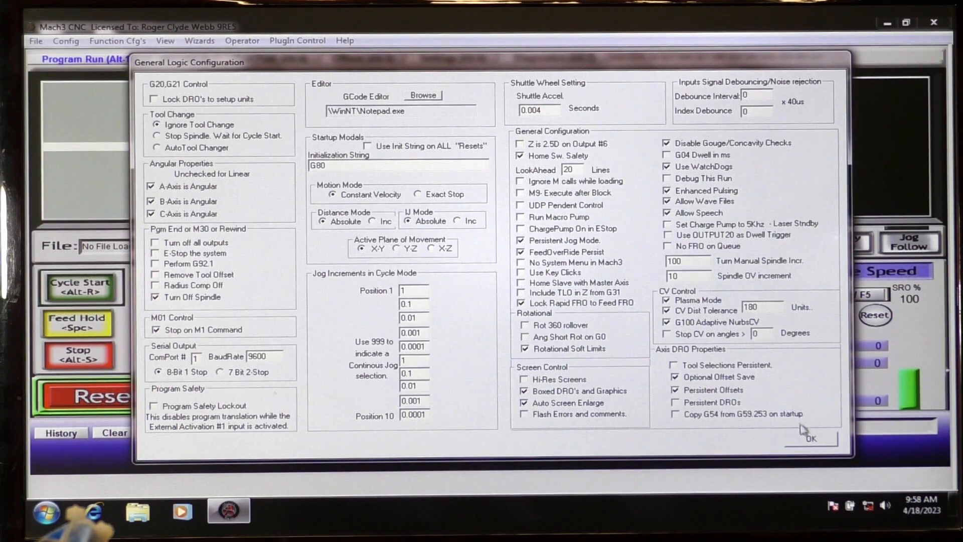
click(809, 438)
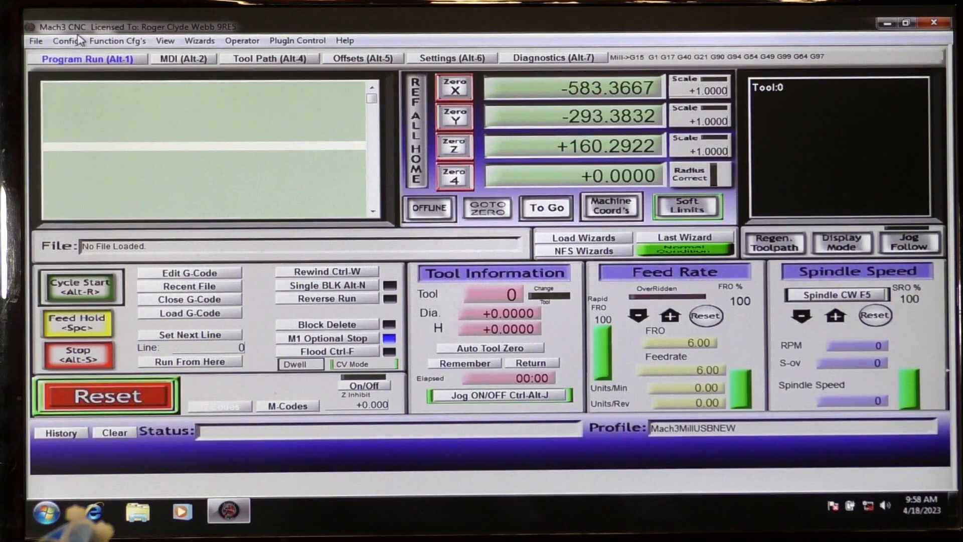
Review Ports and Pins input signals showing Probe enabled on port 3, pin 4
click(63, 41)
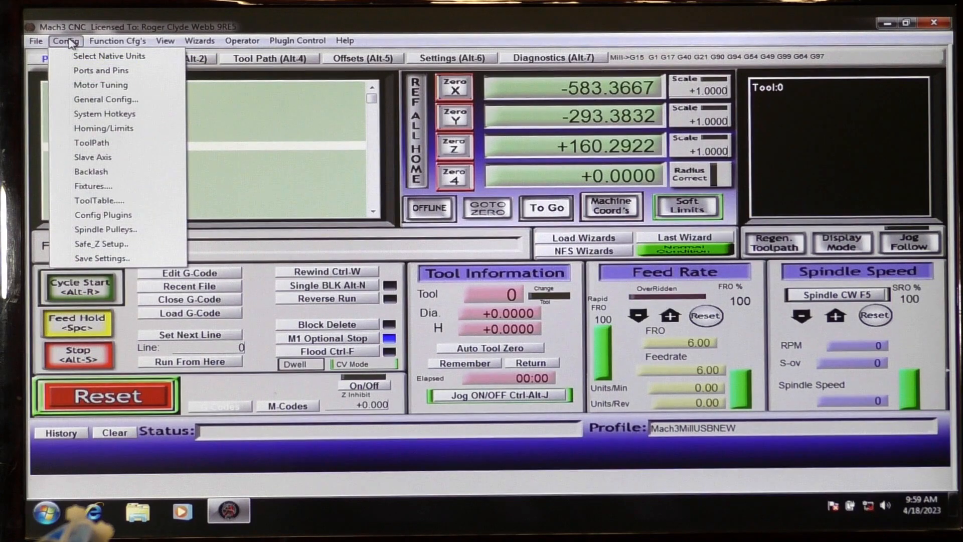
mouse_move(101, 71)
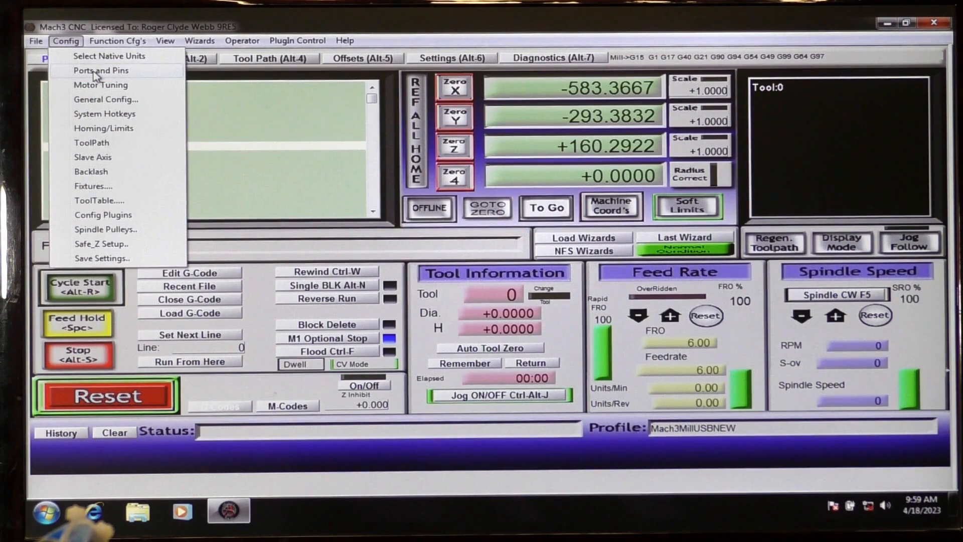
click(99, 70)
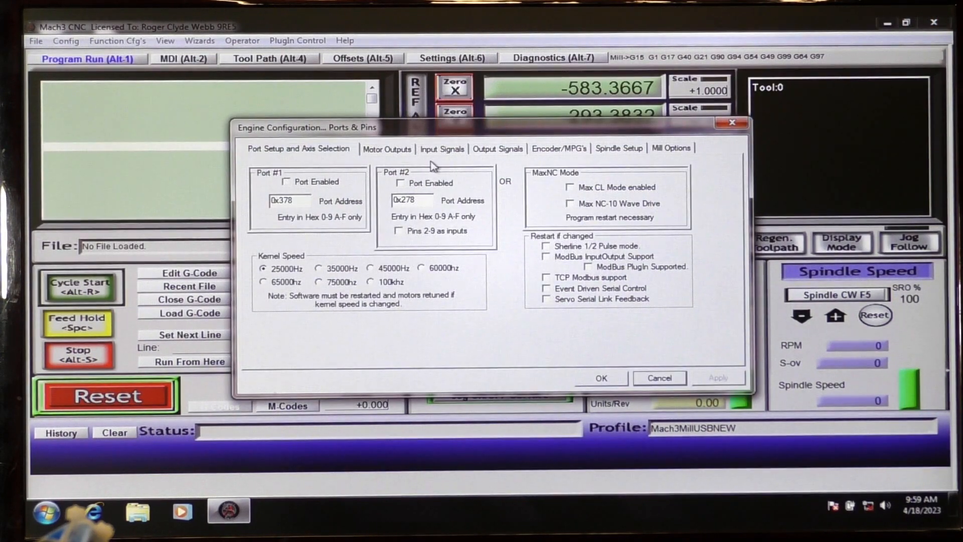
click(442, 148)
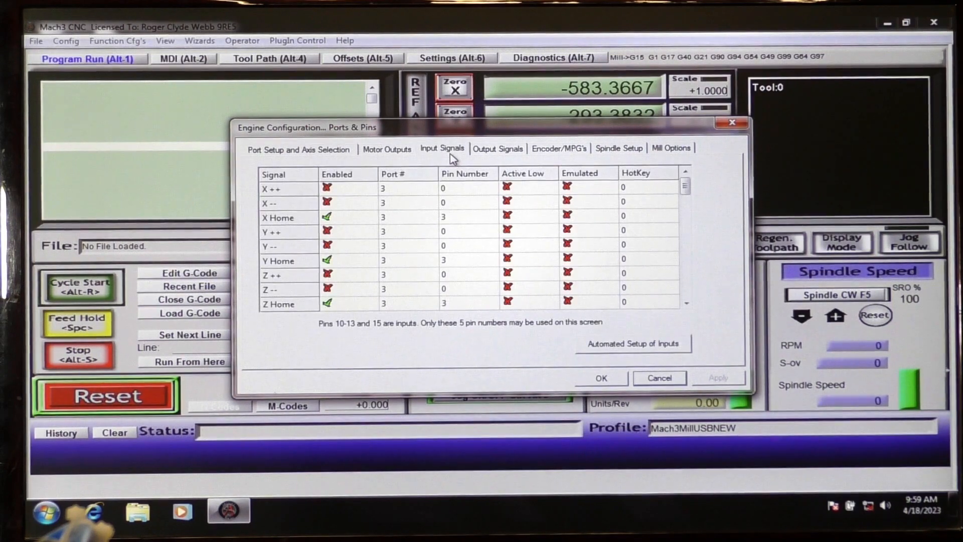
click(685, 187)
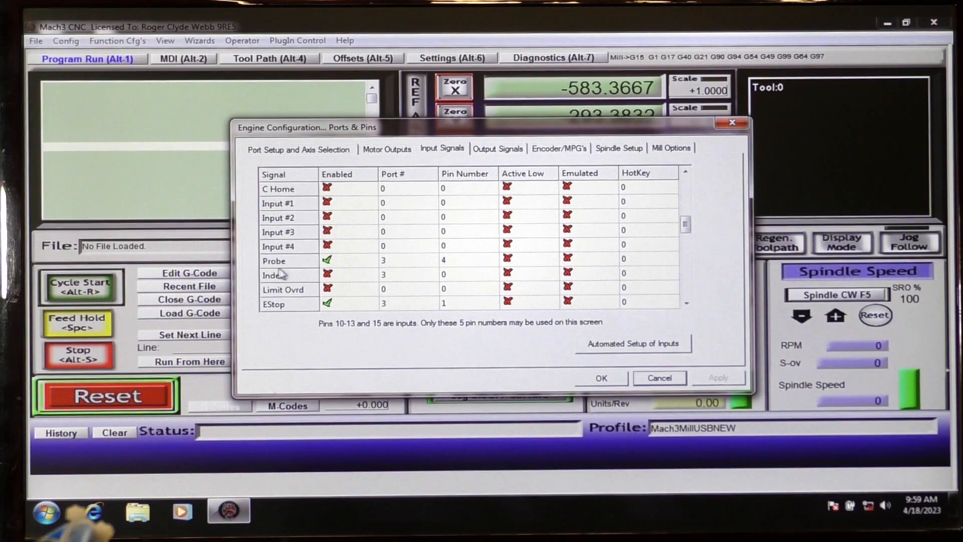
mouse_move(341, 274)
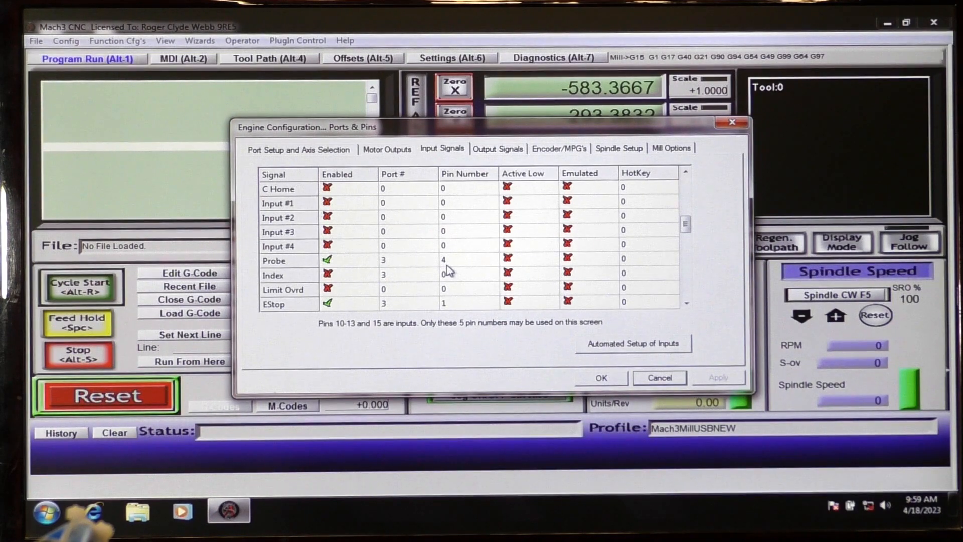
mouse_move(425, 265)
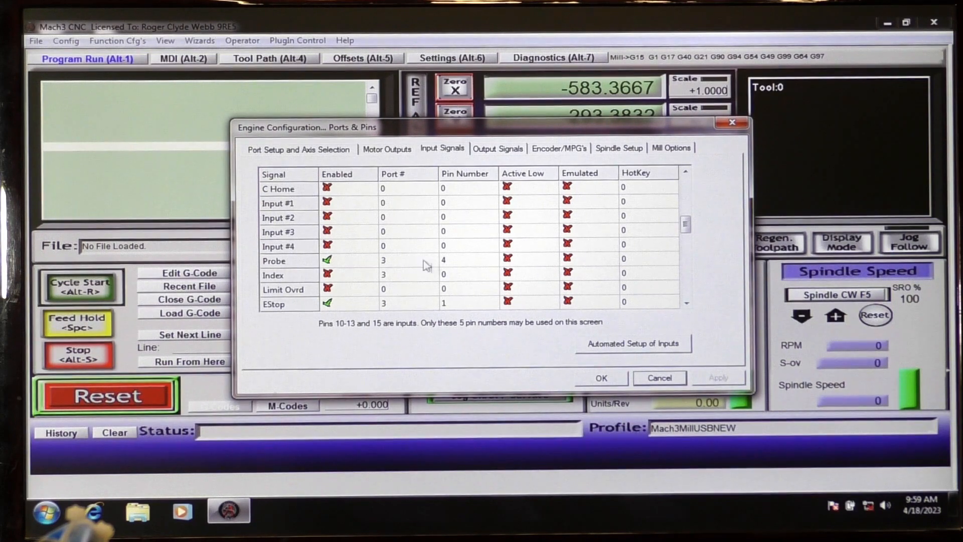
mouse_move(307, 315)
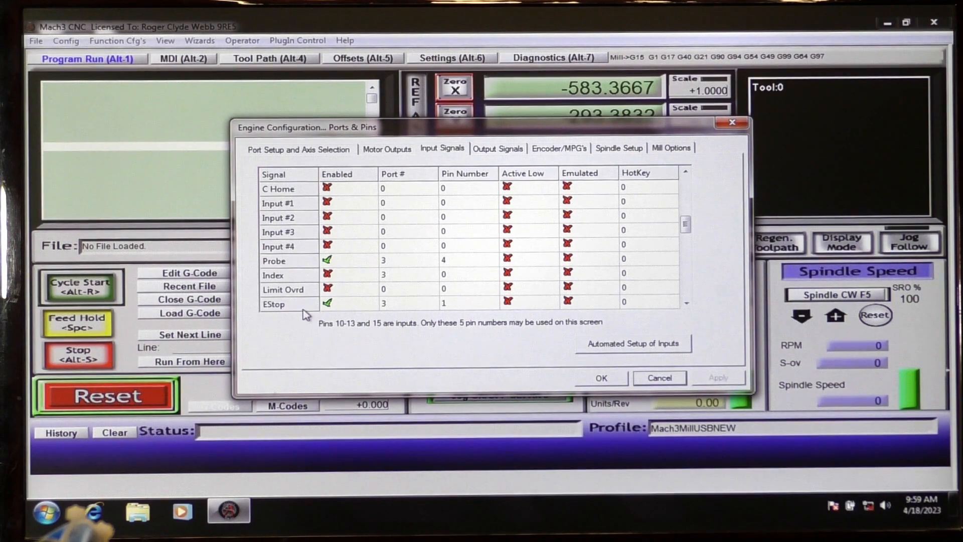
mouse_move(450, 315)
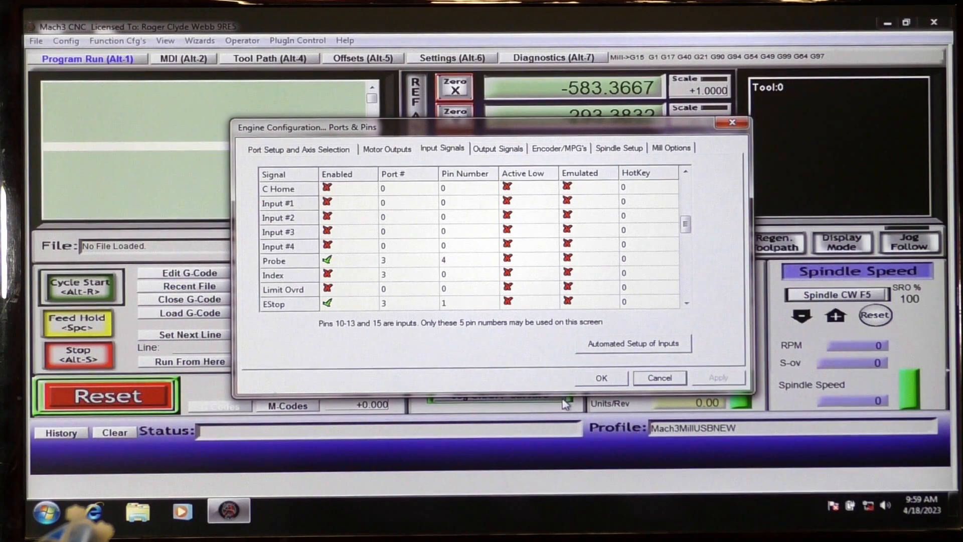
click(601, 378)
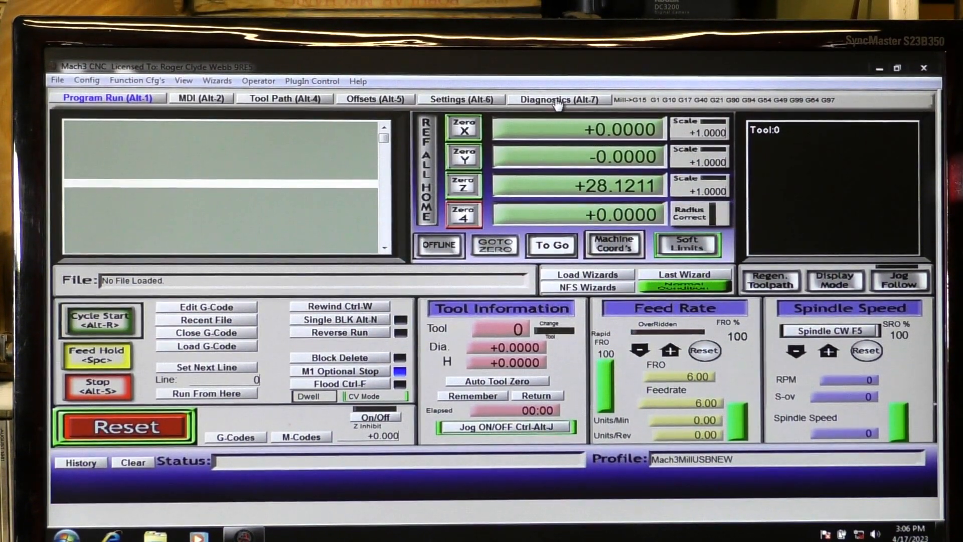
click(558, 98)
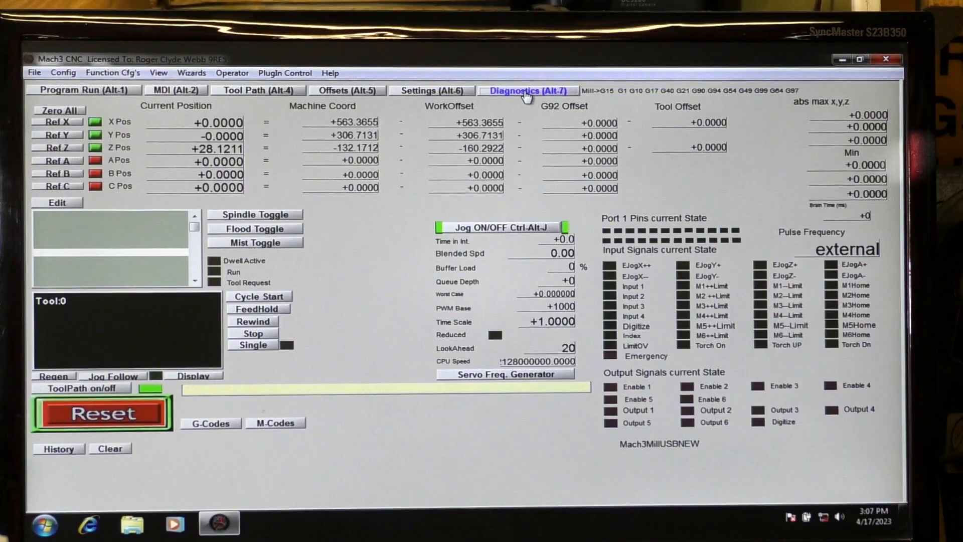
click(83, 90)
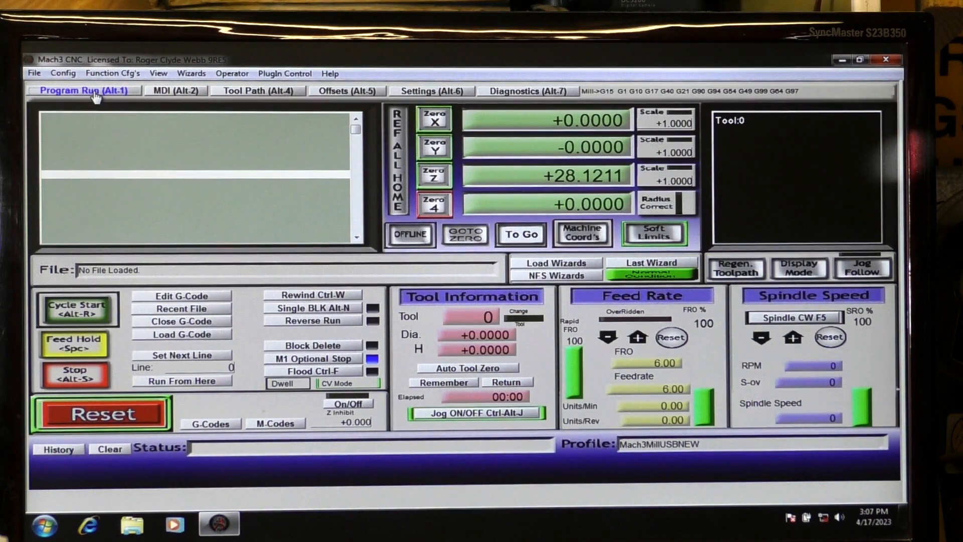
mouse_move(300, 315)
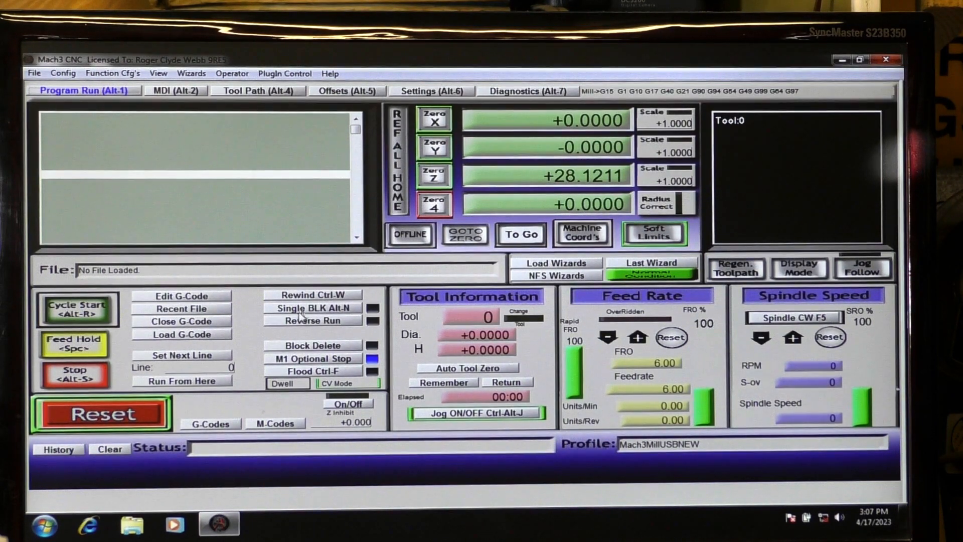
mouse_move(476, 371)
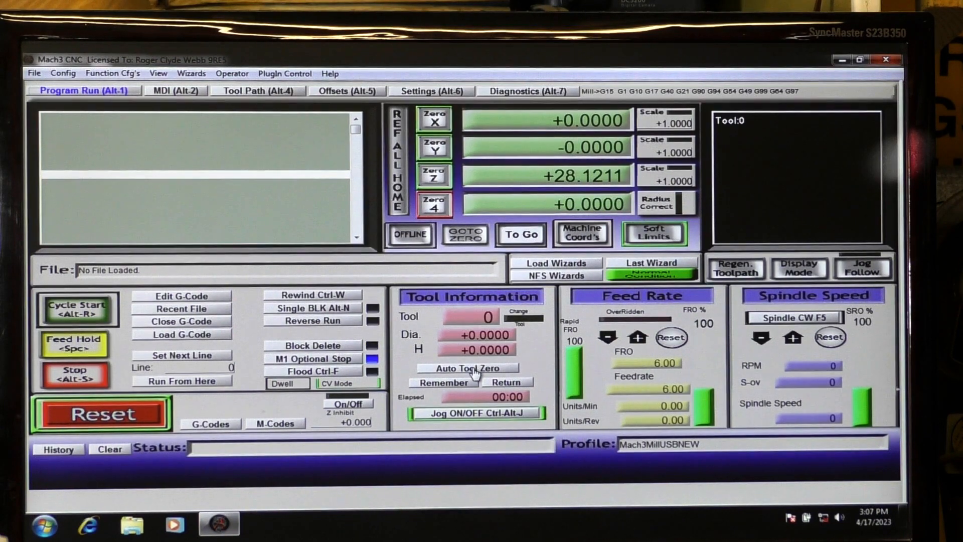
click(467, 367)
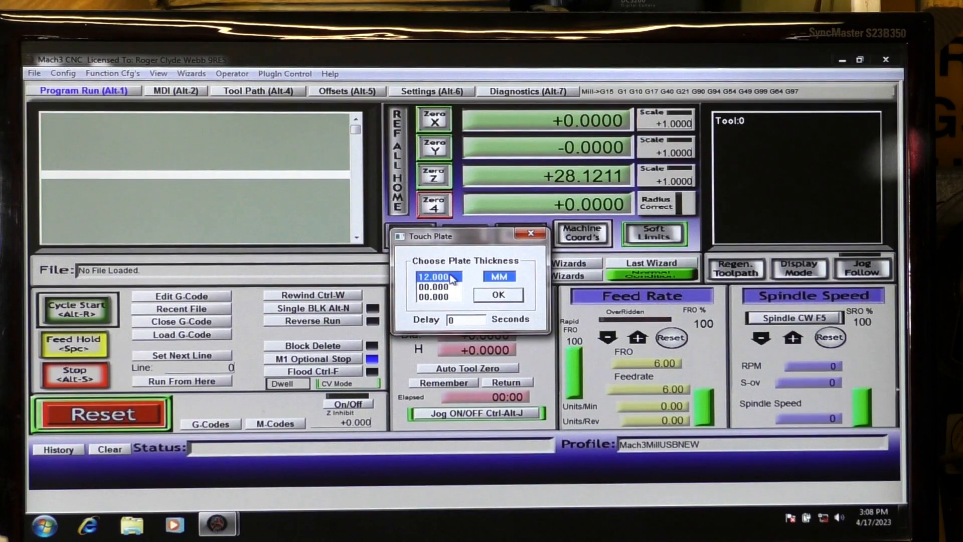
mouse_move(473, 279)
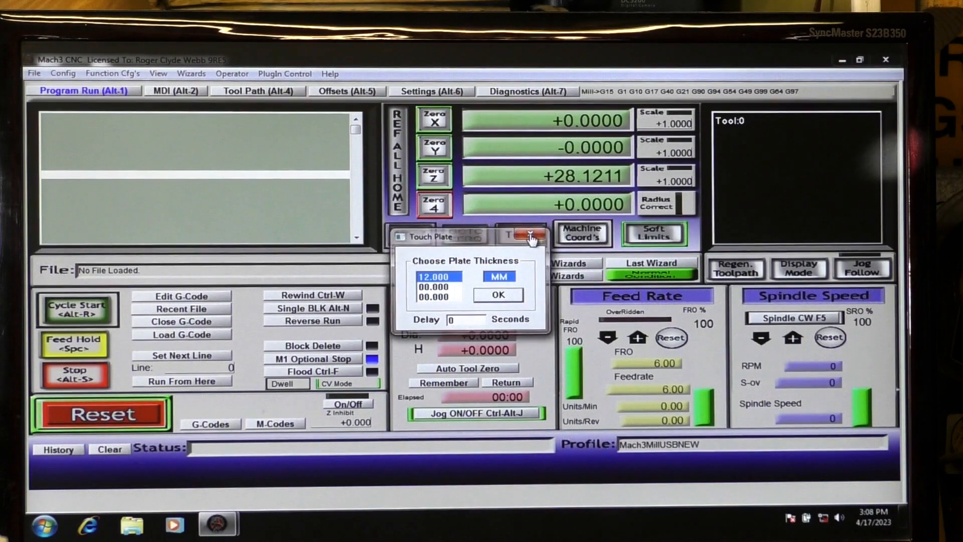
Cancel the 12 mm touch plate prompt and view the Offsets page
click(531, 236)
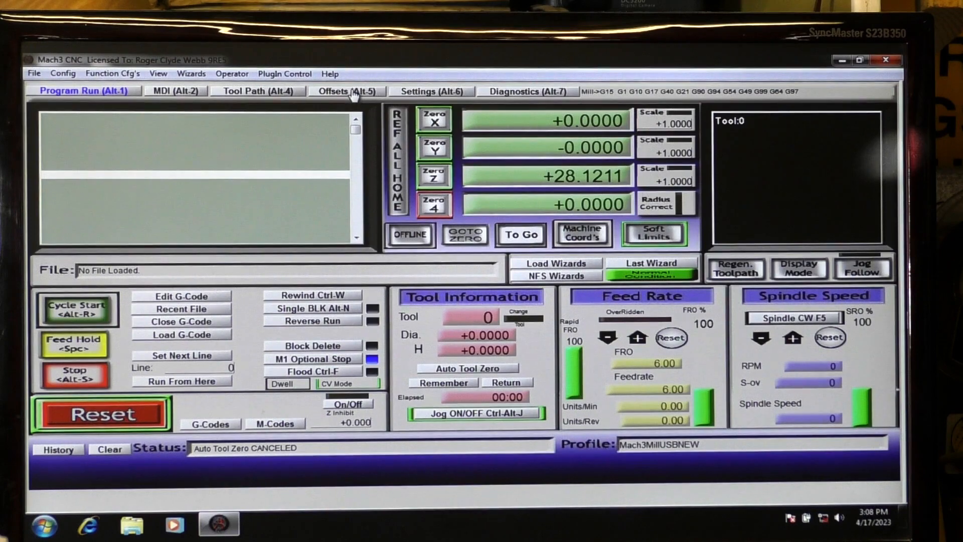
click(346, 90)
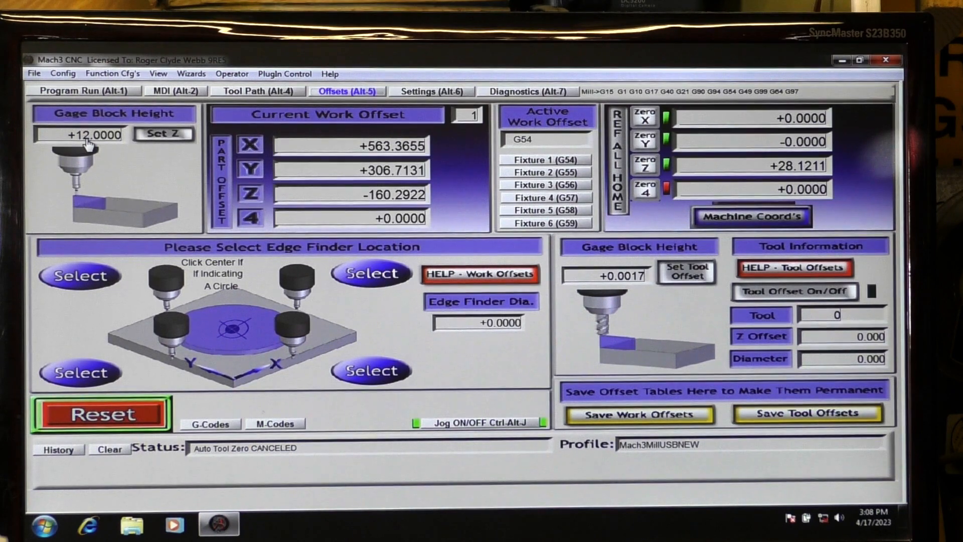
mouse_move(86, 144)
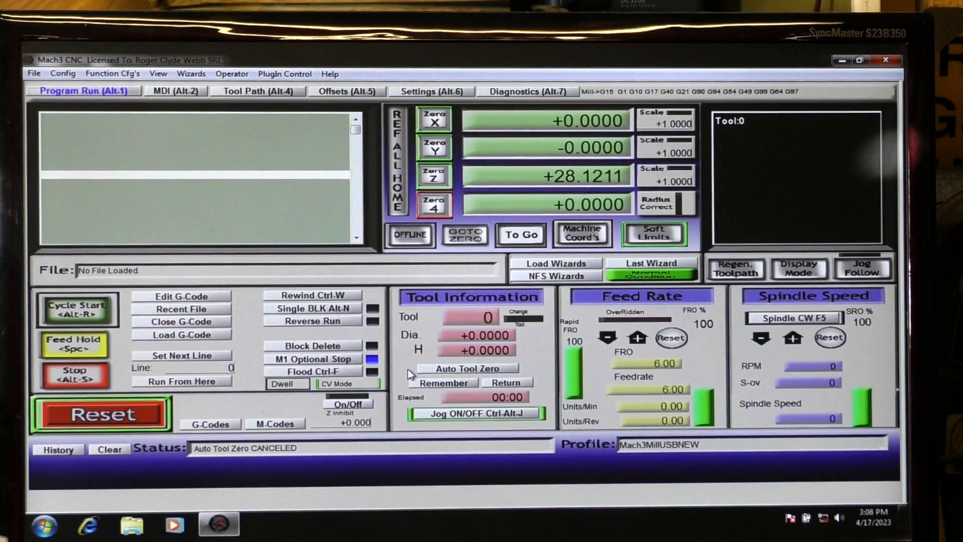
click(467, 367)
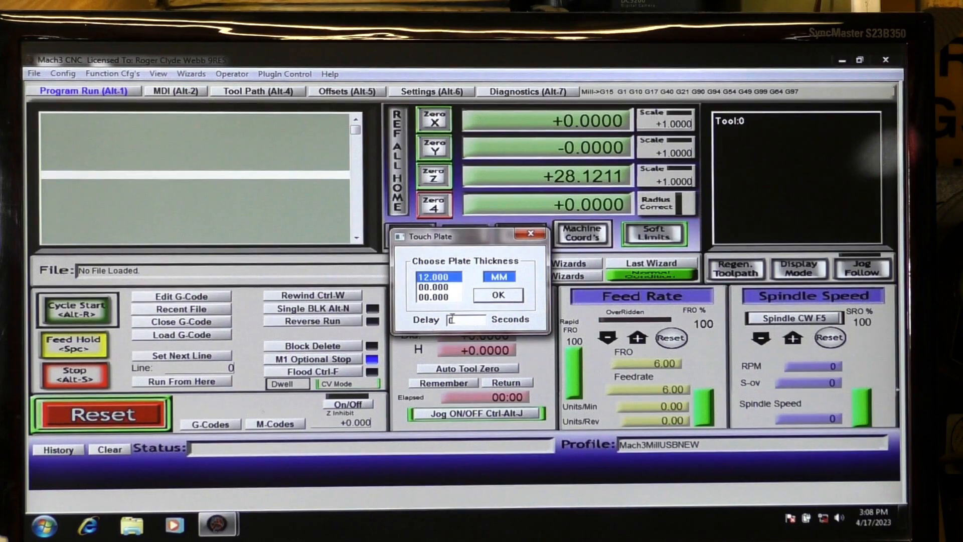
Enter a 3-second delay and accept the 12.000 MM touch plate settings
click(457, 319)
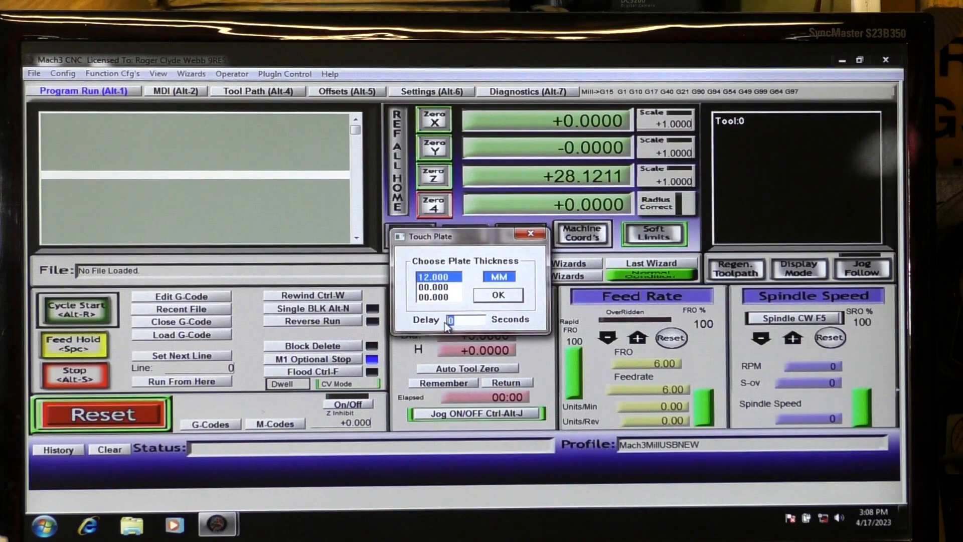
text(3)
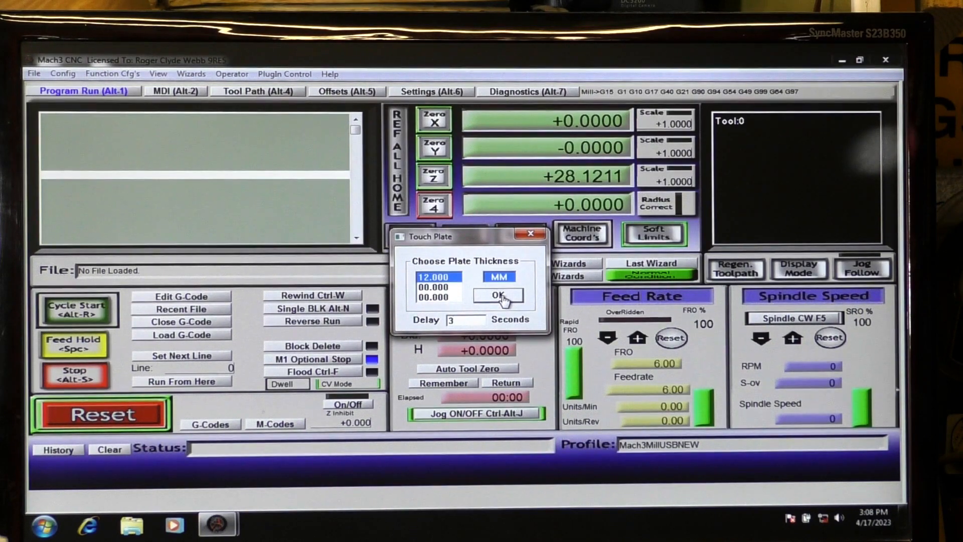
click(497, 295)
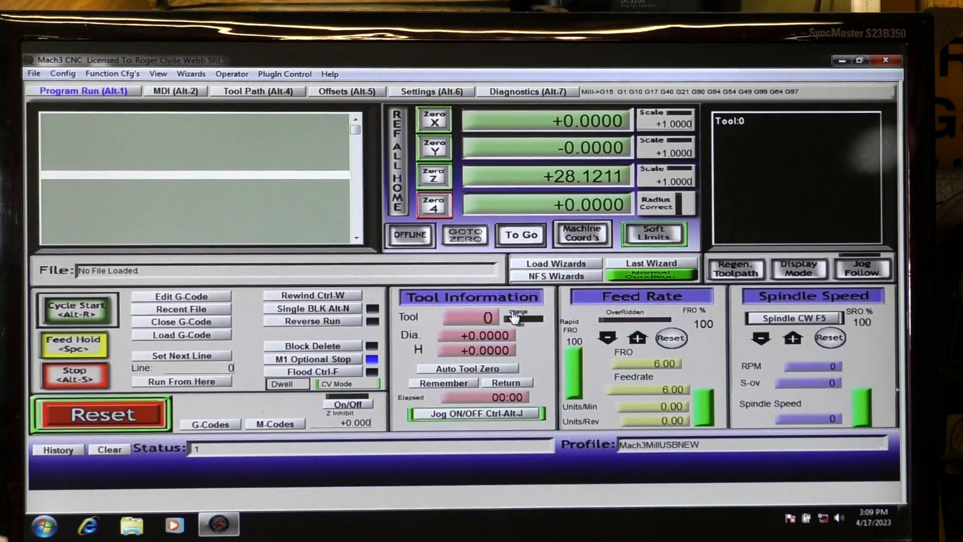
Run Auto Tool Zero so Z probes down toward the touch plate at feed rate 125
click(467, 368)
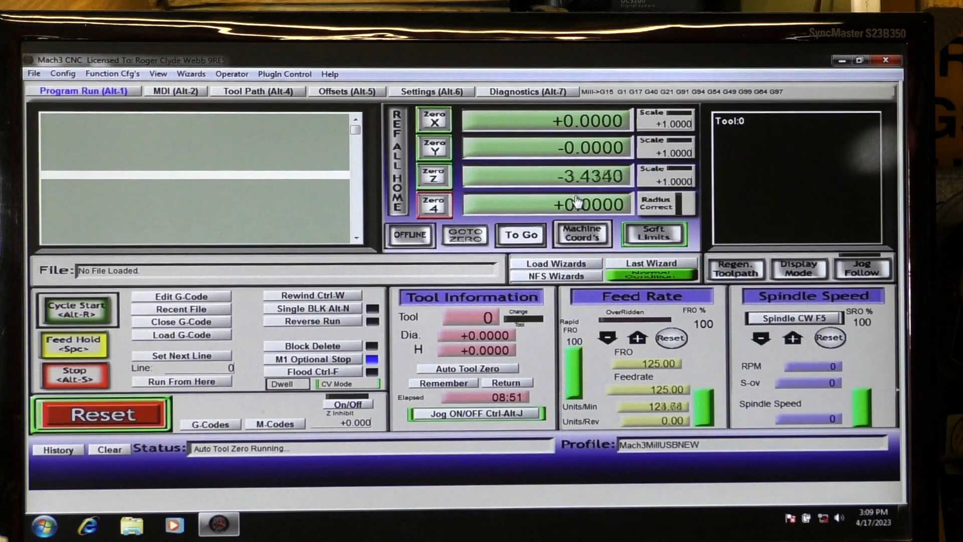